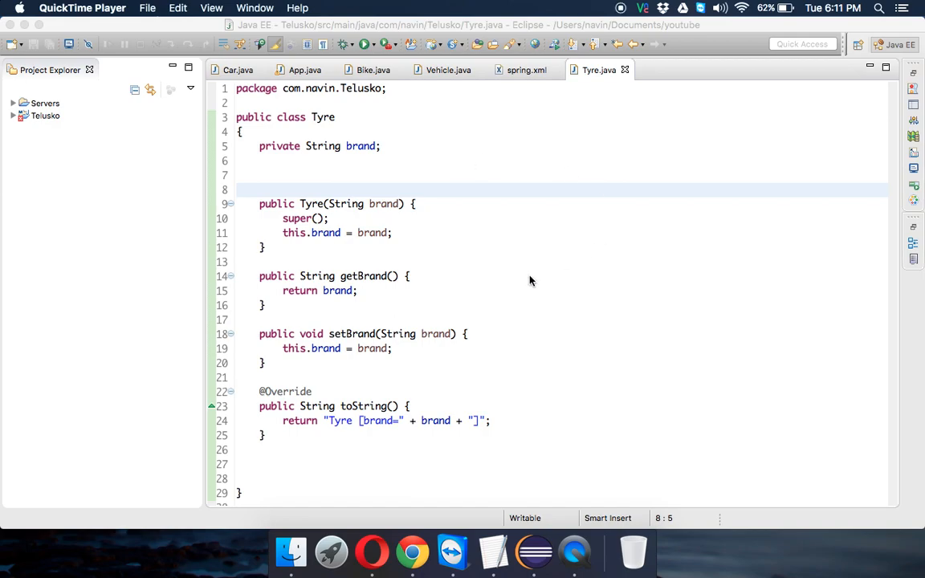
mouse_move(530, 105)
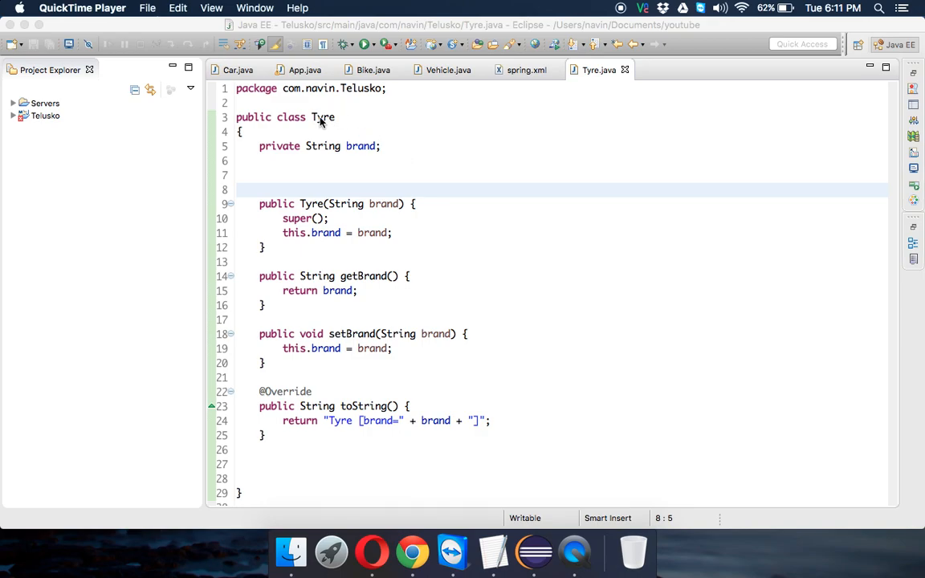
Step: Add a tyre bean for com.navin.Telusko.Tyre in spring.xml, save, and run App to see the stack trace
left_click(326, 117)
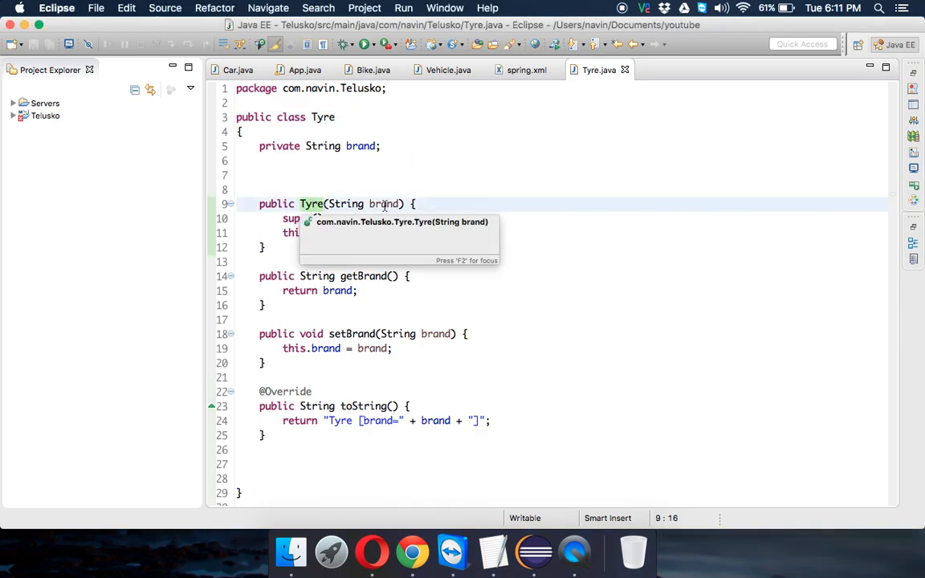
left_click(526, 70)
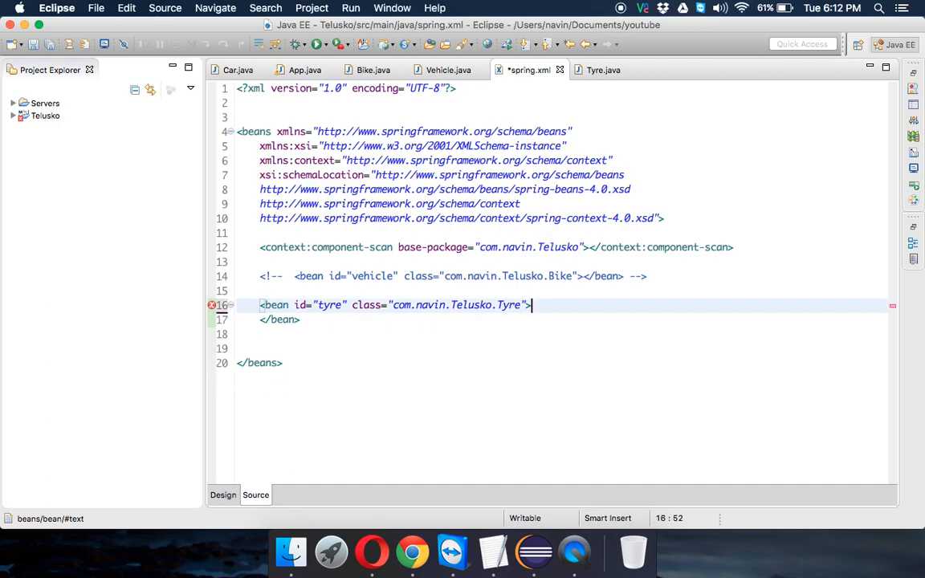
key("cmd+s")
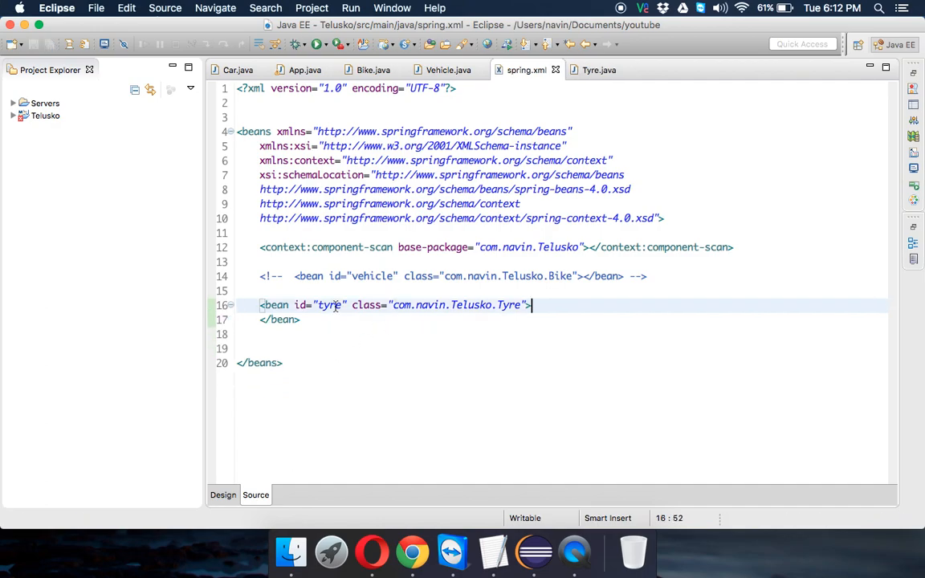
left_click(305, 70)
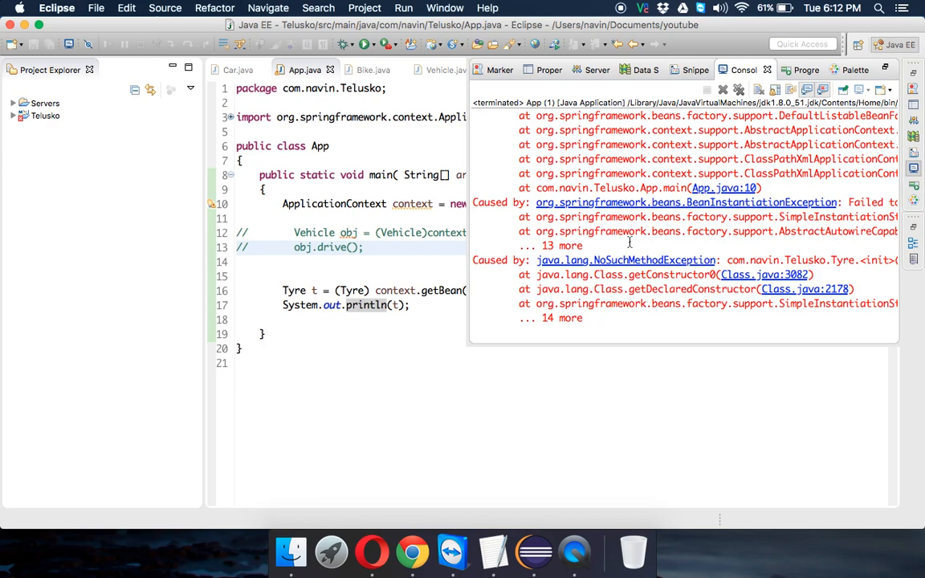
scroll("right", 3)
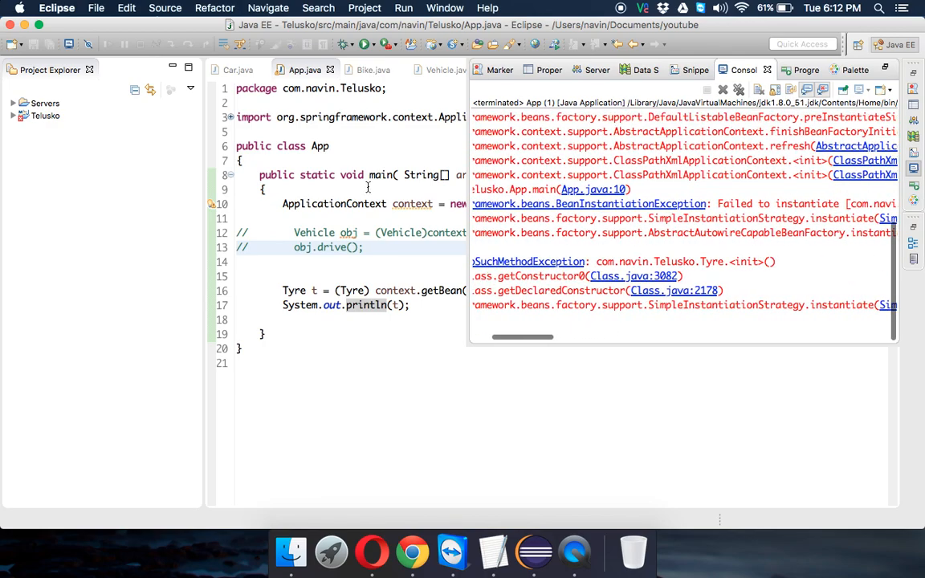
Step: Delete Tyre's String constructor, make toString return "Tyre", and save
left_click(449, 70)
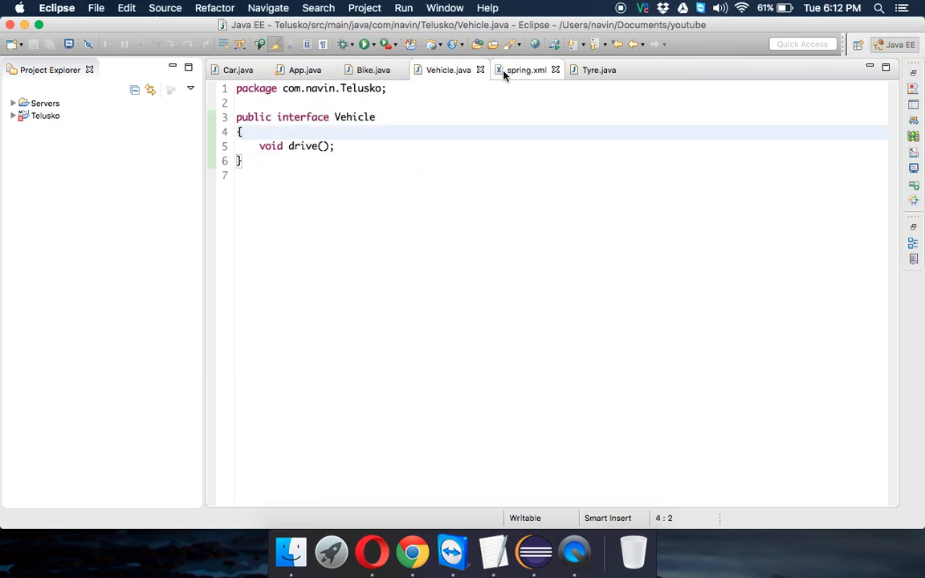
left_click(599, 70)
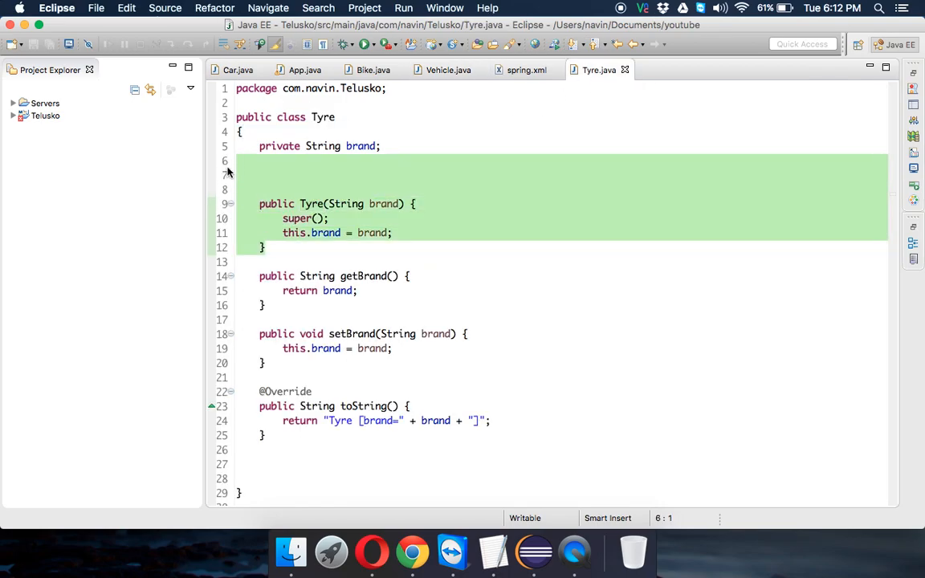
left_click(304, 70)
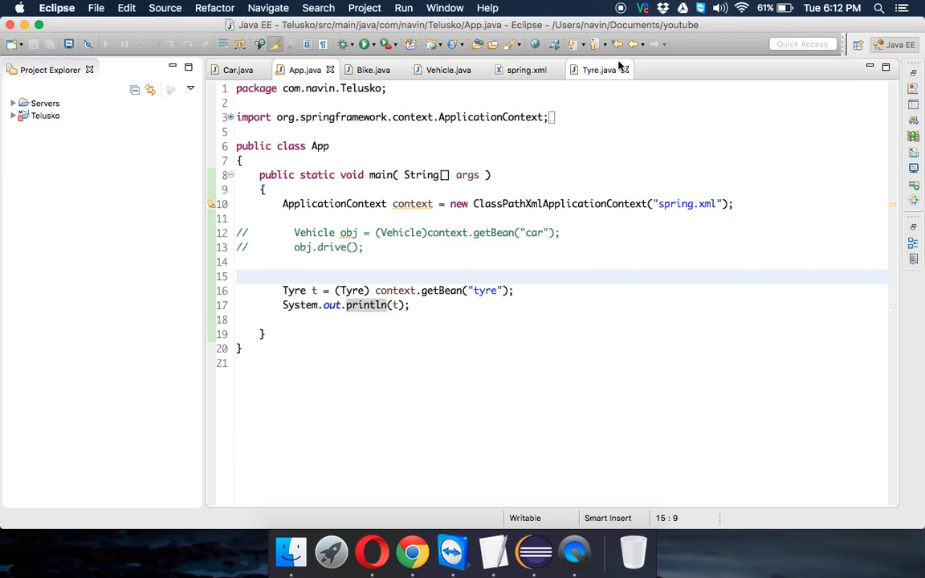
left_click(599, 70)
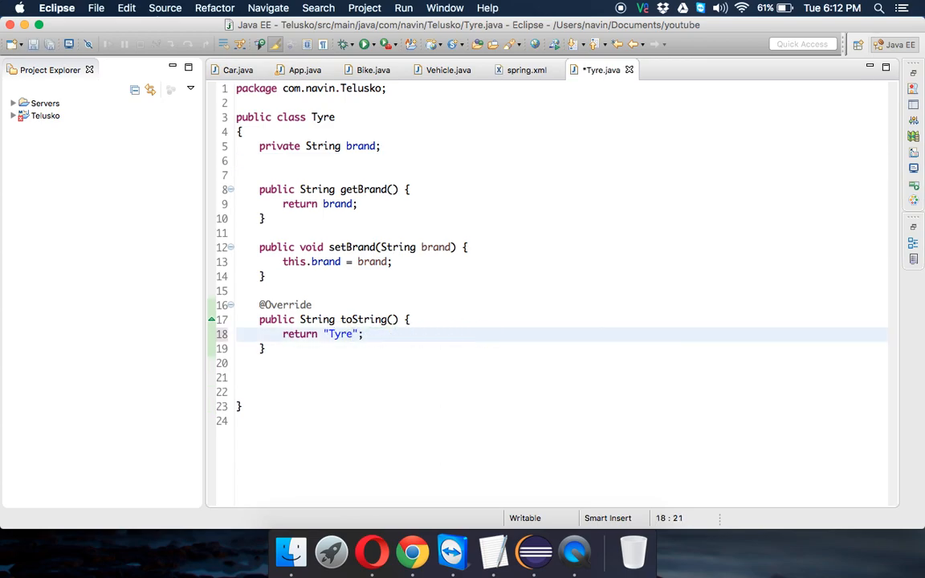
key("cmd+s")
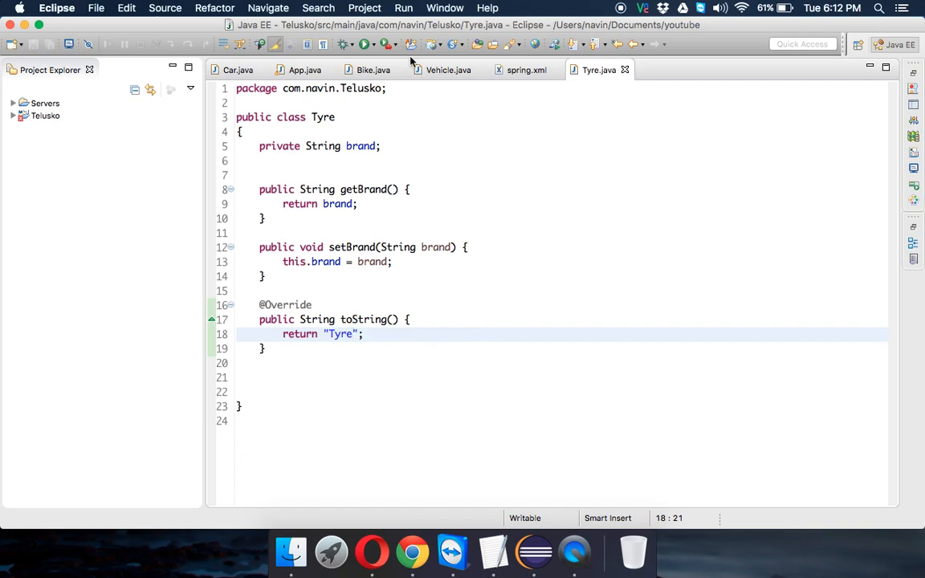
left_click(304, 70)
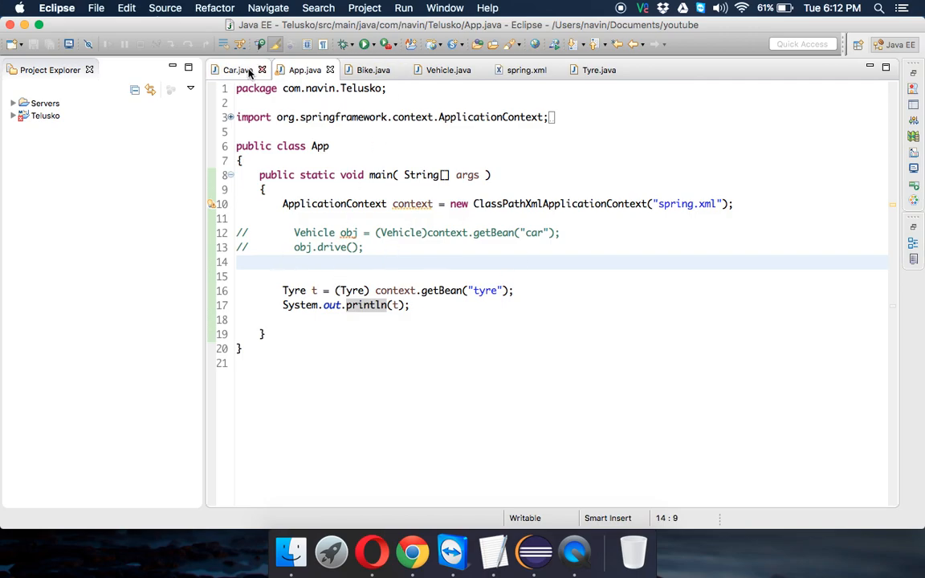
Step: Declare a private Tyre tyre field inside the Car class body
left_click(232, 70)
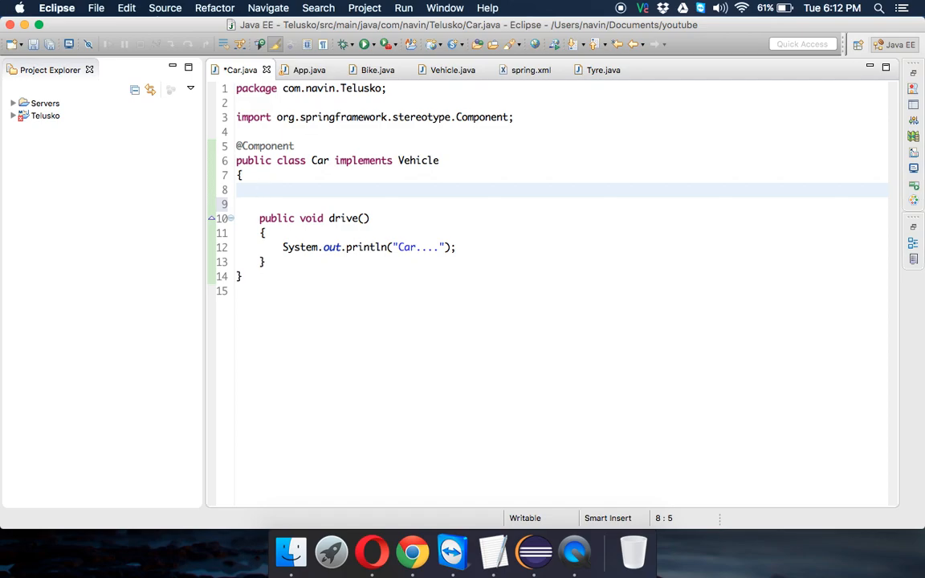
left_click(259, 190)
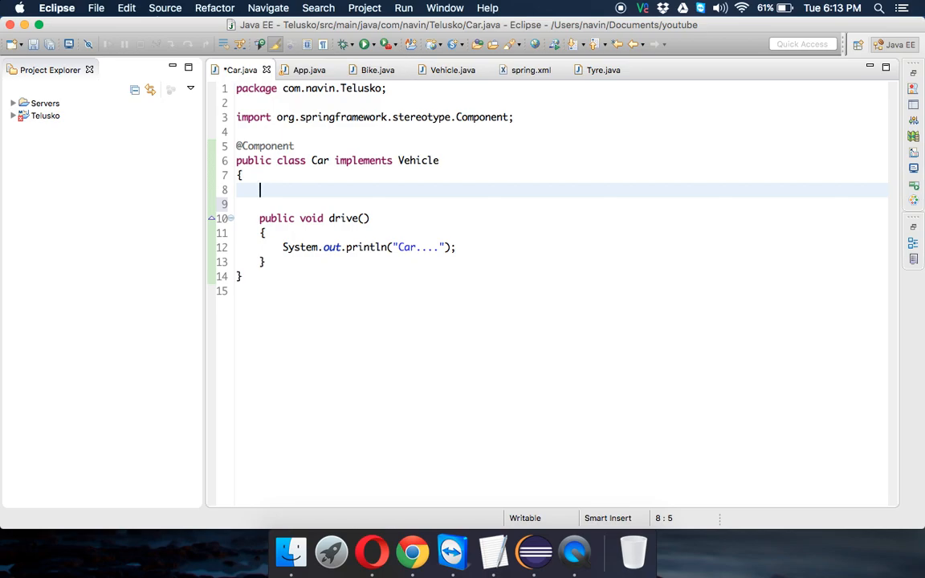
type("private Tyre")
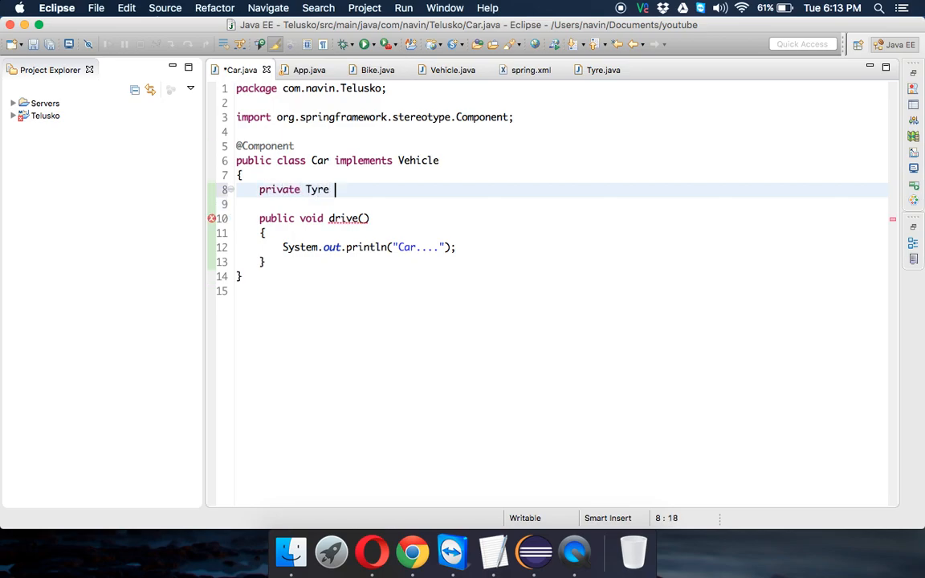
type("tyre;")
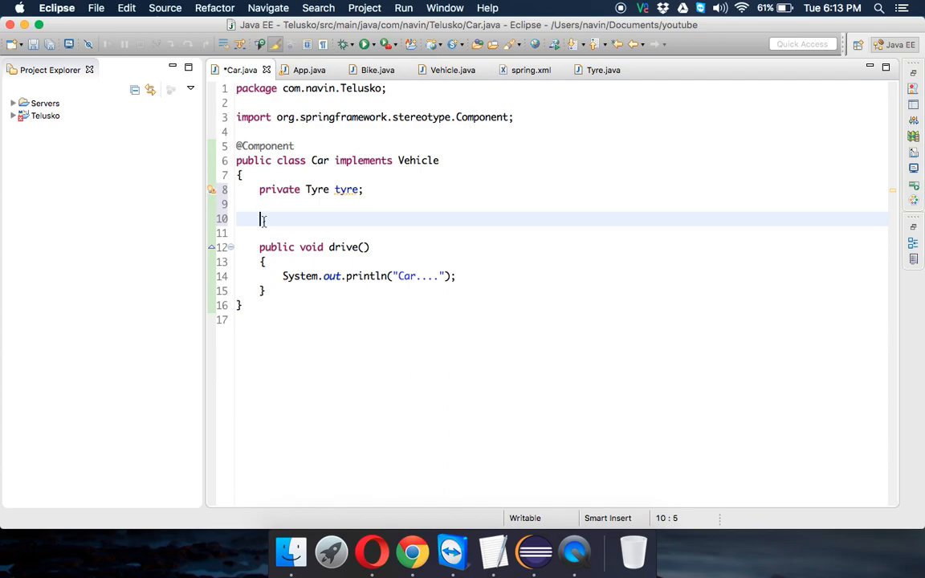
Step: Generate getTyre and setTyre for the tyre field via Source actions and save
right_click(261, 218)
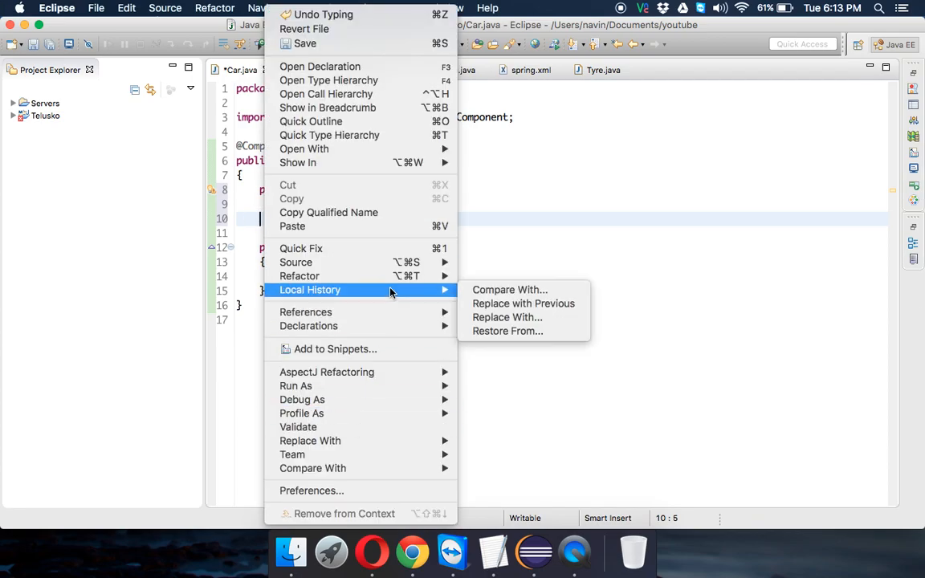
mouse_move(296, 262)
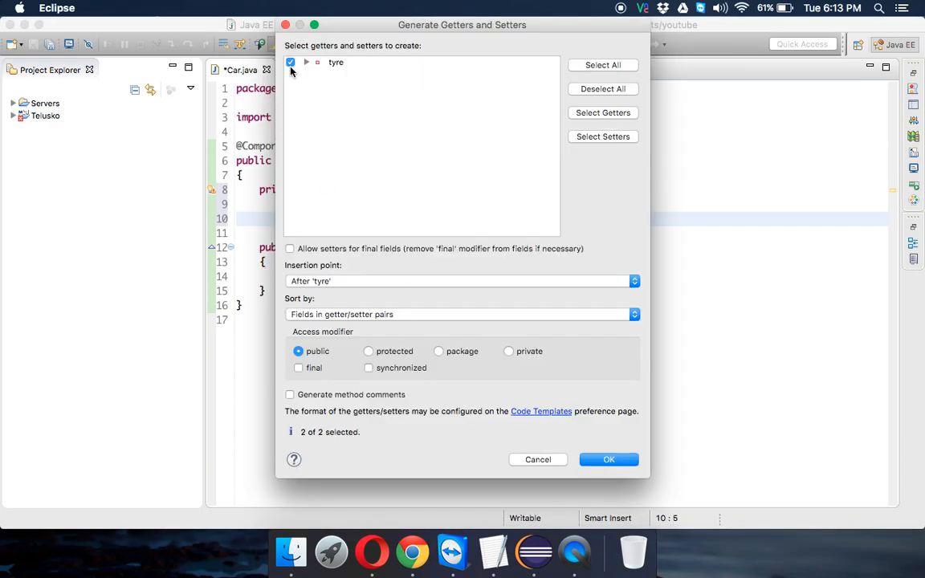
left_click(609, 459)
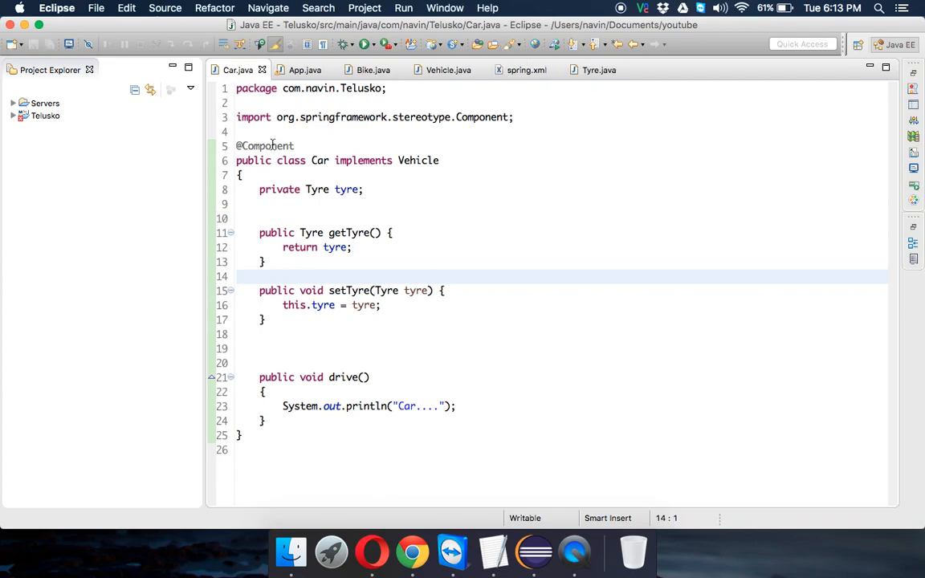
left_click(265, 145)
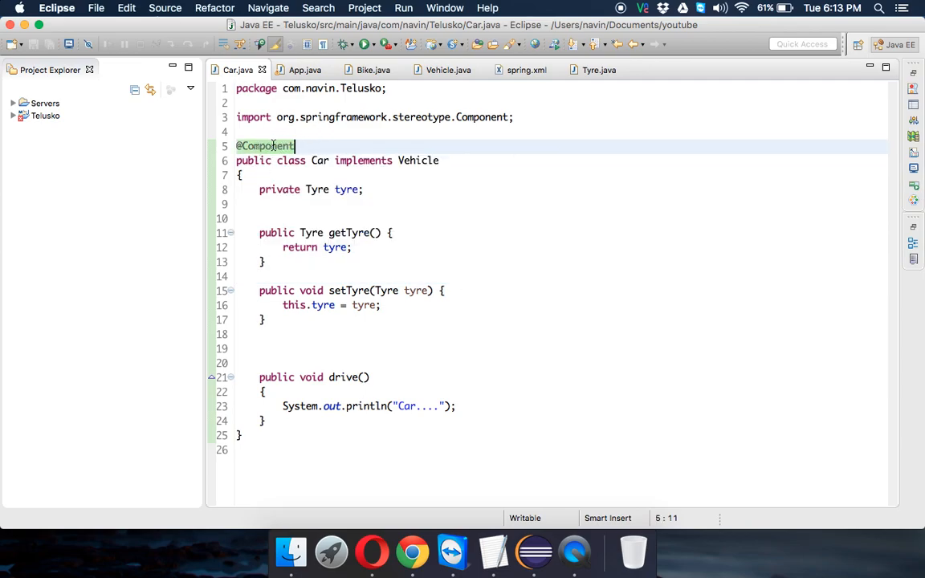
left_click(598, 70)
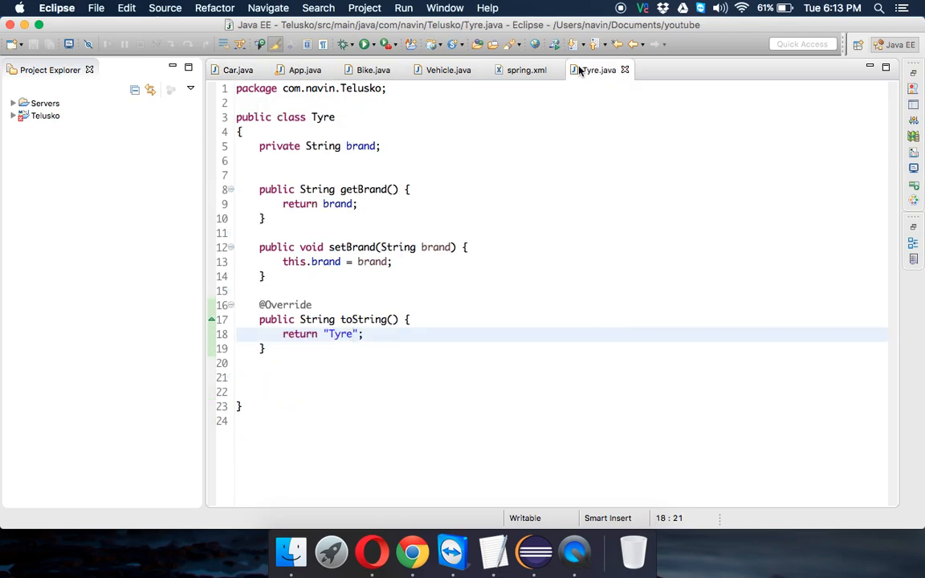
left_click(526, 69)
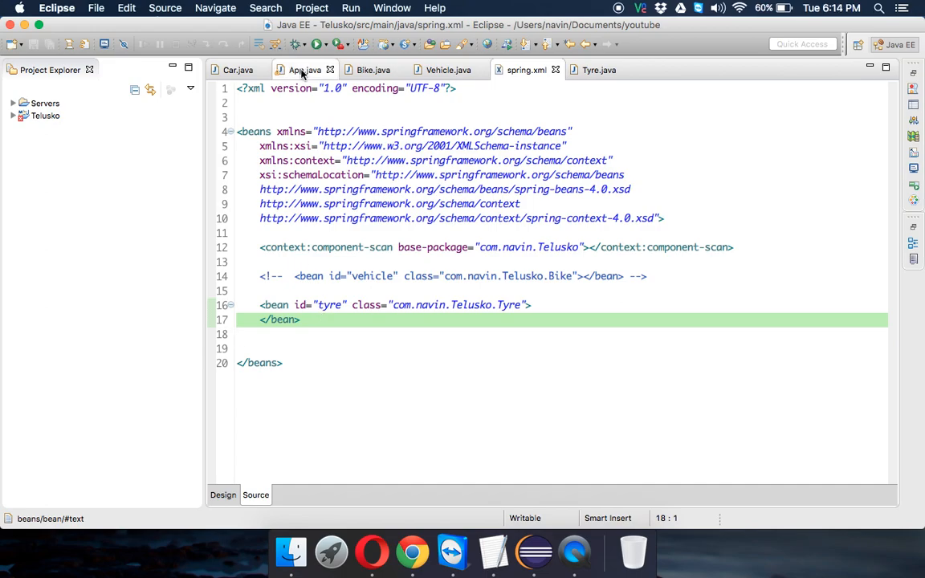
left_click(238, 70)
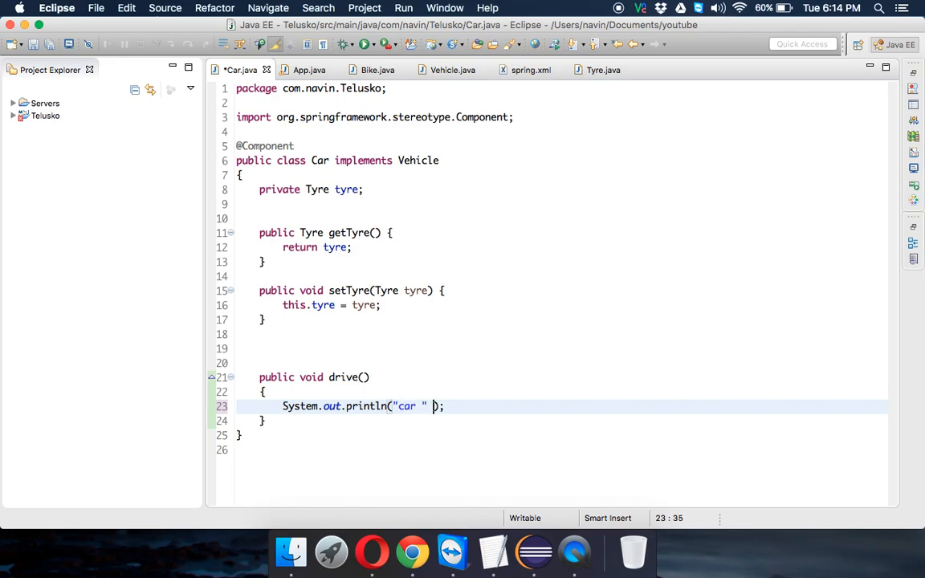
Step: Change Car.drive's println to "car " + tyre and save
type("+")
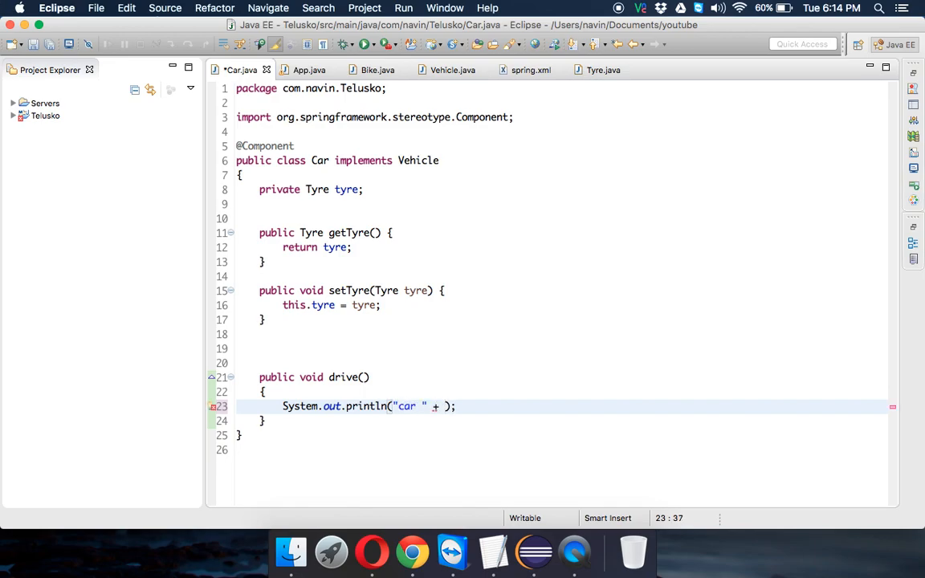
type("tyre")
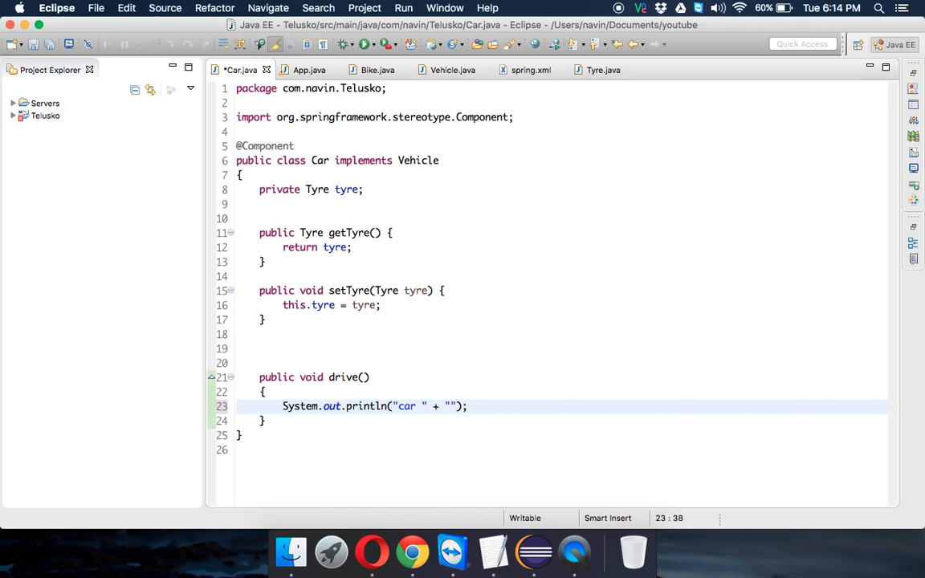
key("Backspace")
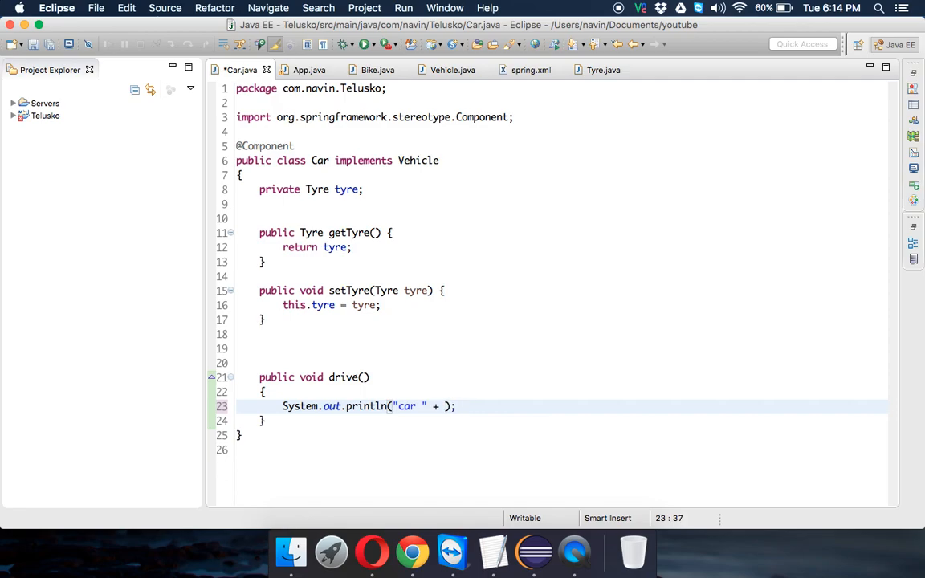
type("tyre")
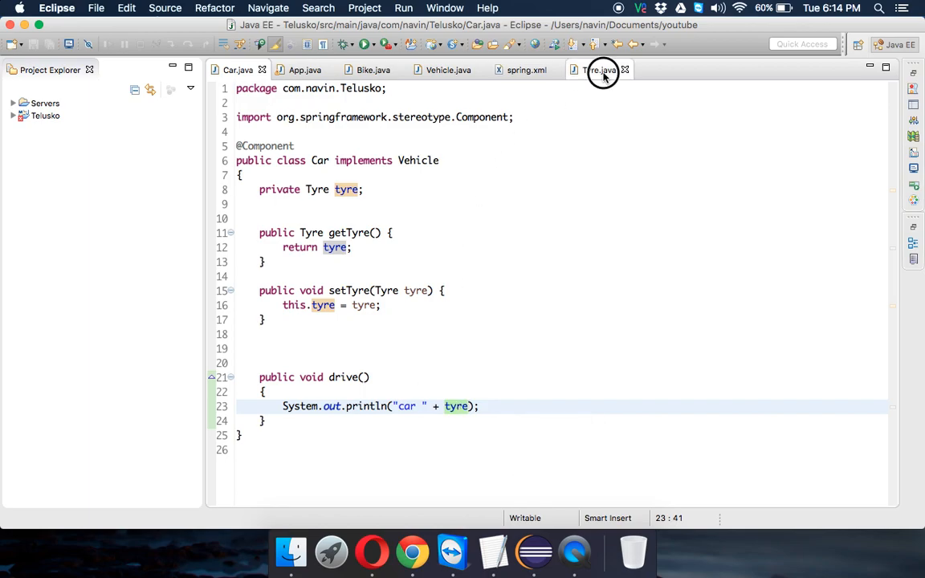
Step: Replace Tyre's toString return text with "Its working"
left_click(599, 70)
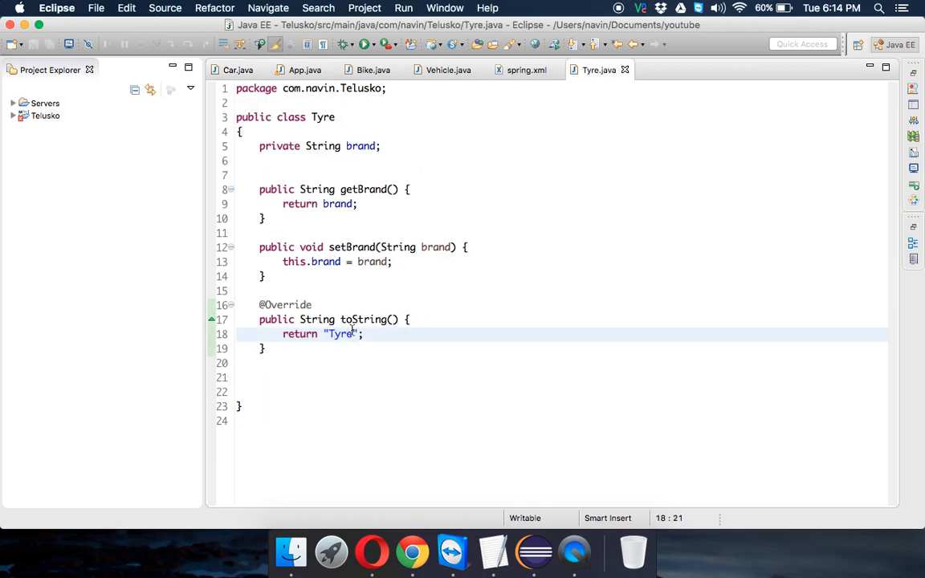
key("Backspace")
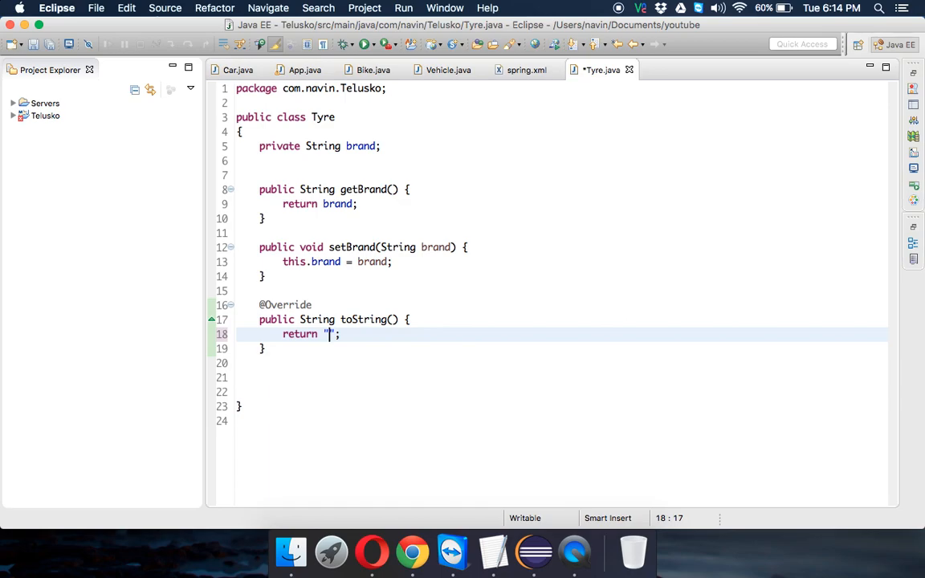
type("Its working")
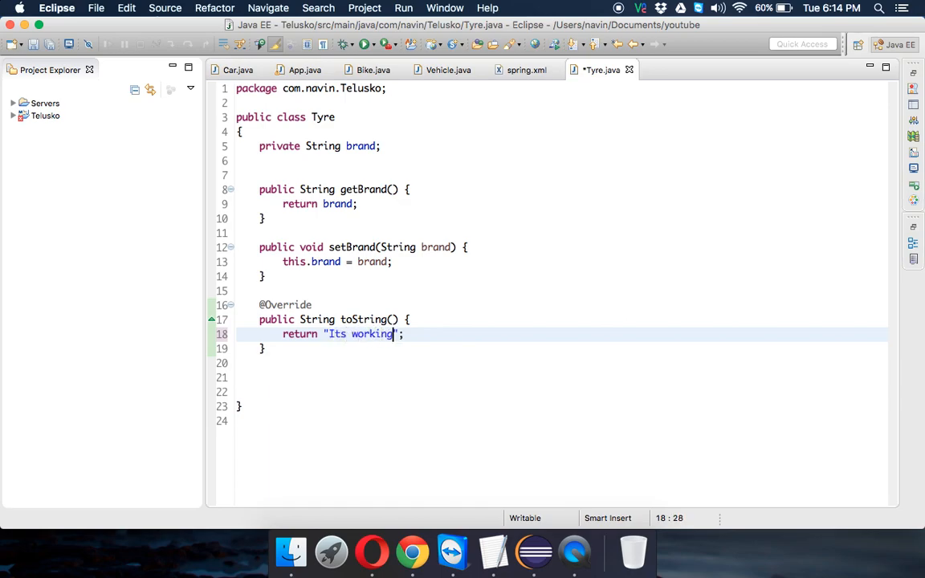
Step: Finish toString as "Its working...", then make App fetch the car bean as Car and call drive
type("...")
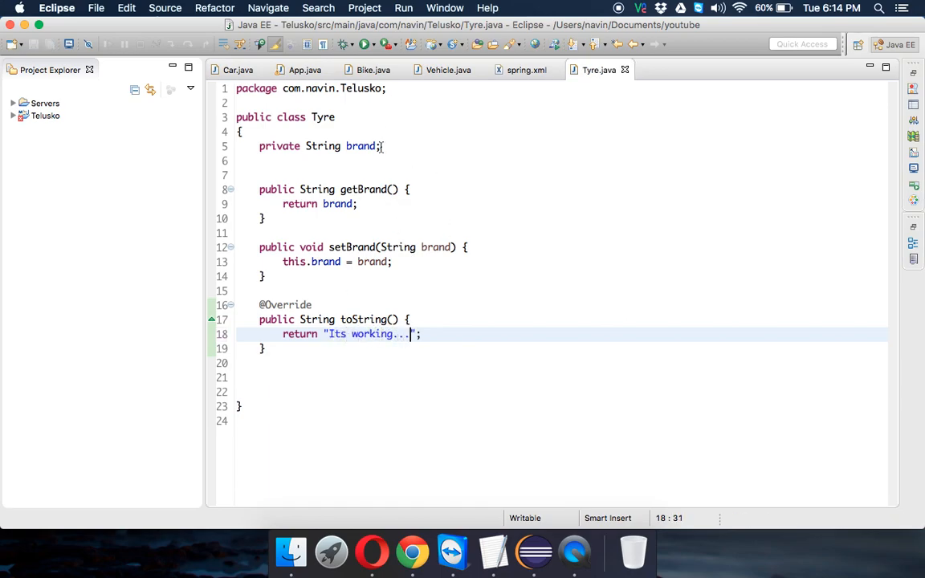
left_click(305, 69)
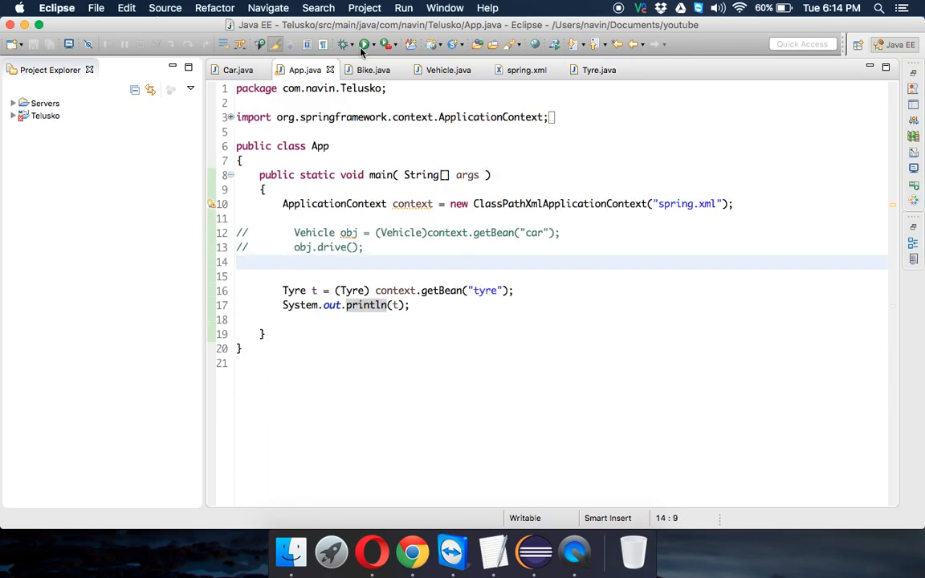
left_click(364, 44)
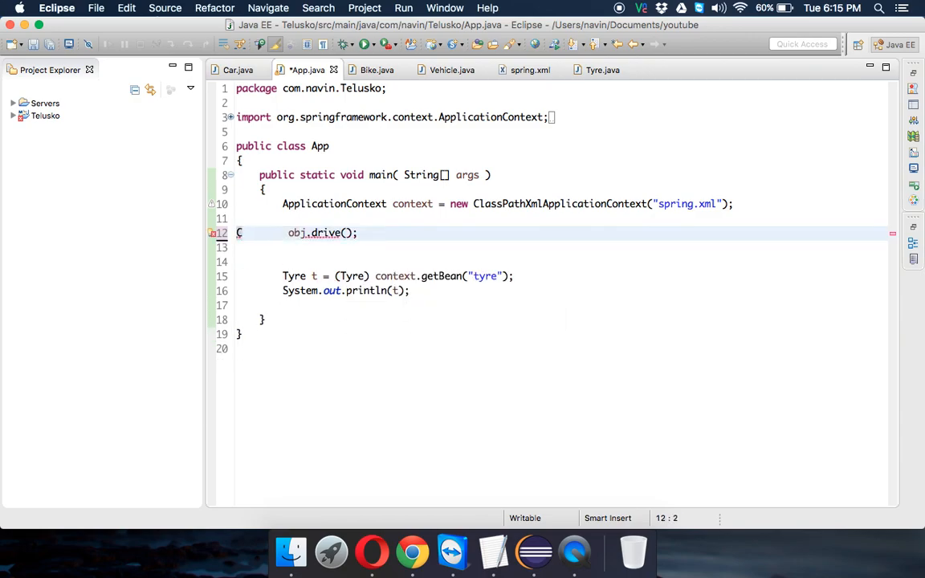
type("Car obj = (Vehicle)context.getBean(\"car\");")
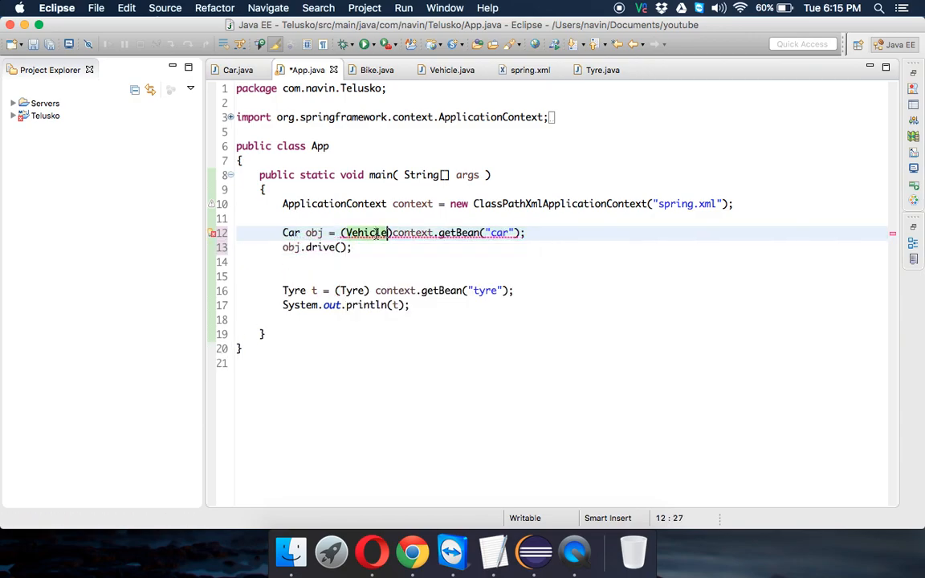
type("Car")
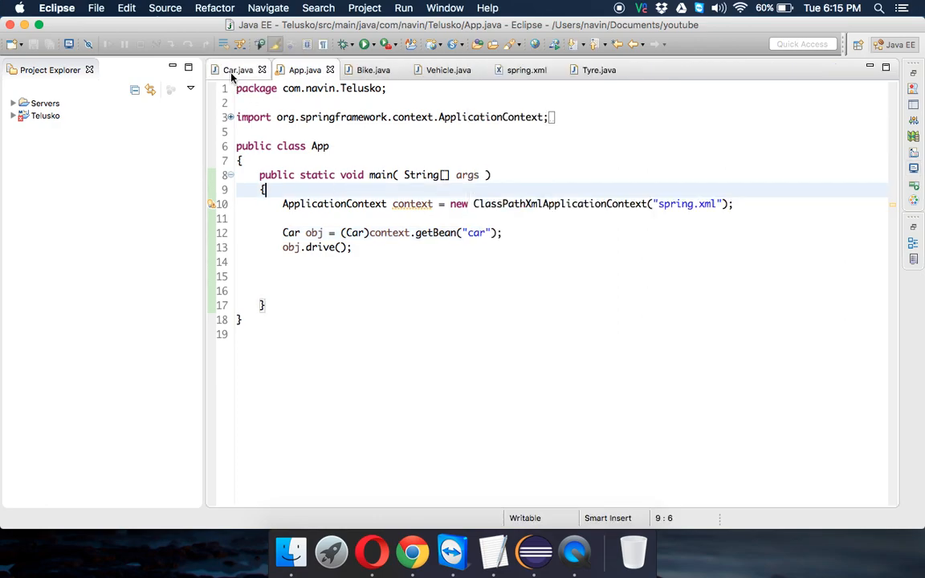
Step: Review Tyre, spring.xml's tyre bean and App, ending back on the Car class
left_click(238, 70)
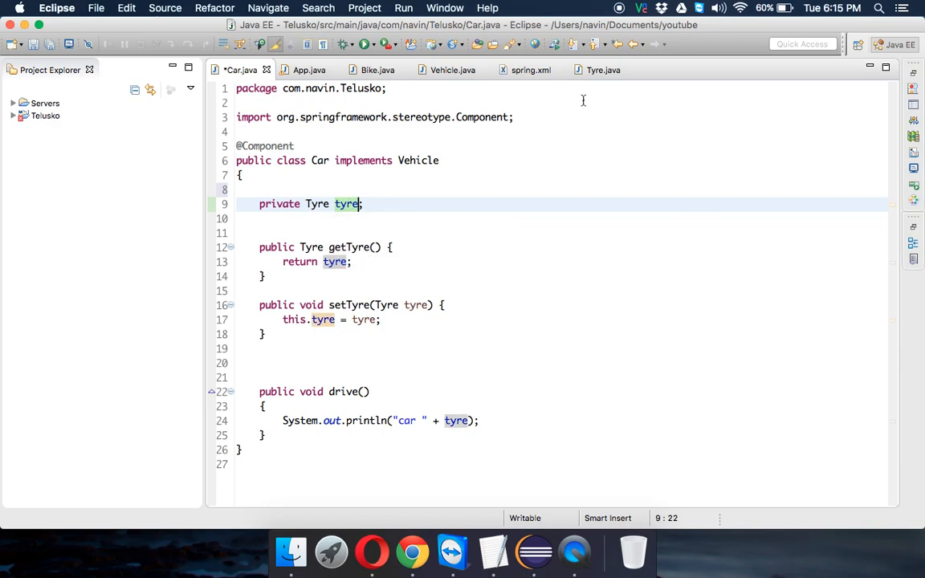
left_click(603, 70)
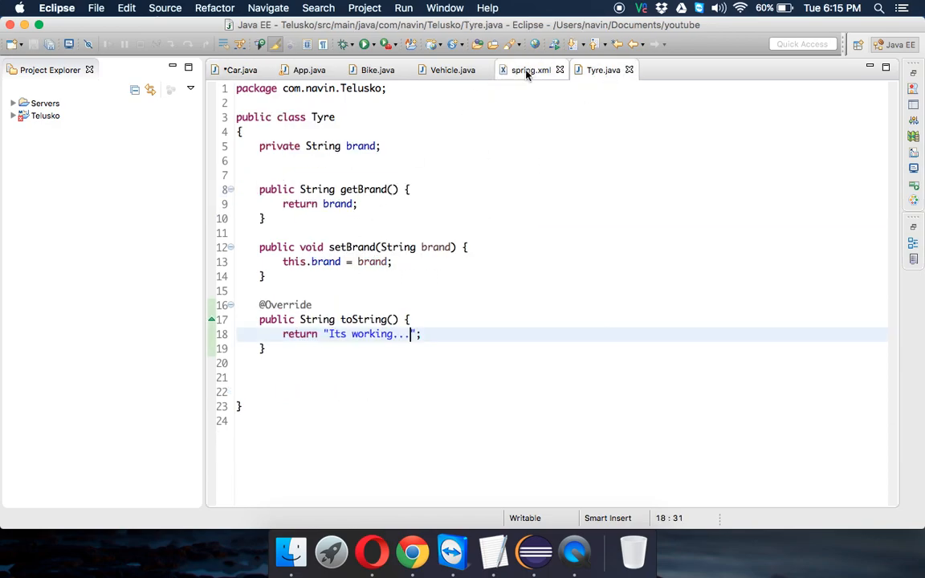
left_click(530, 69)
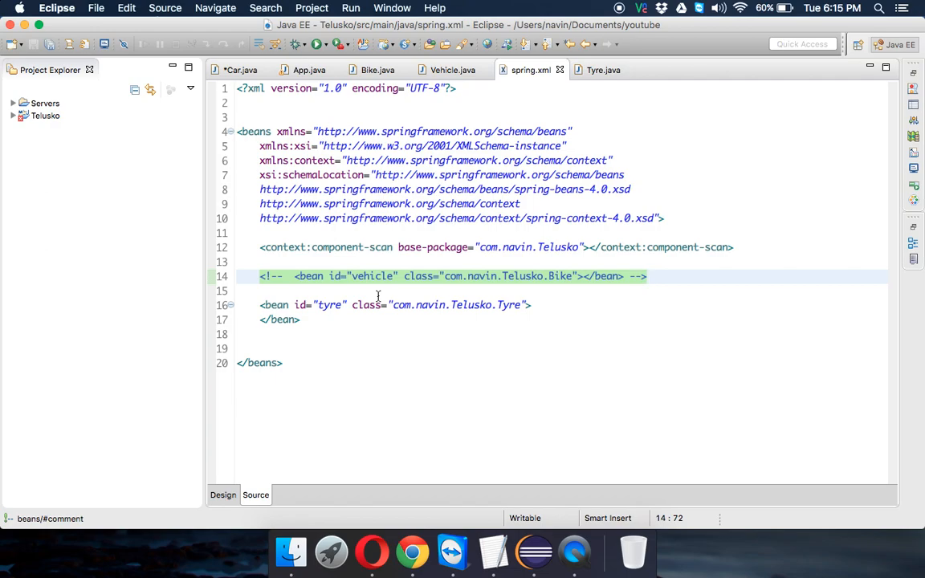
left_click(309, 70)
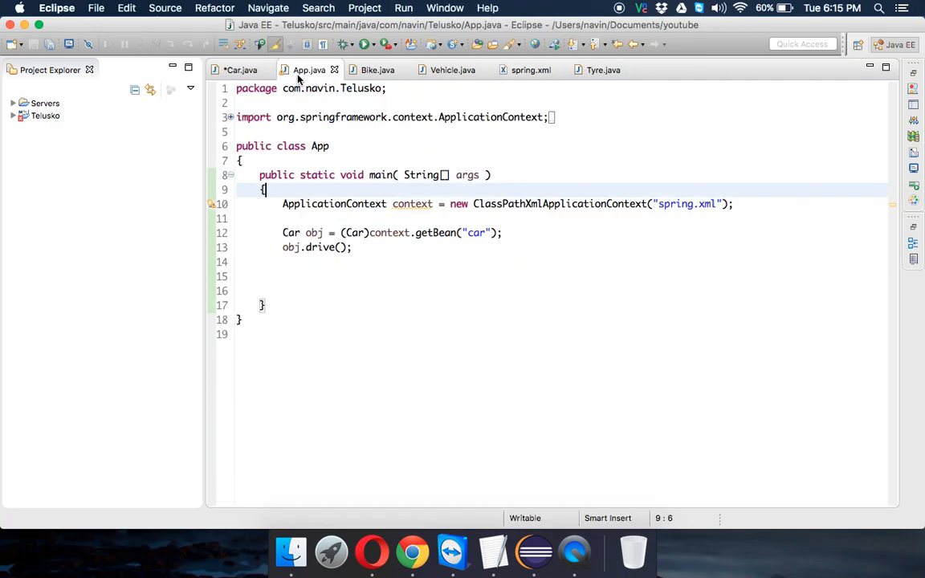
left_click(240, 69)
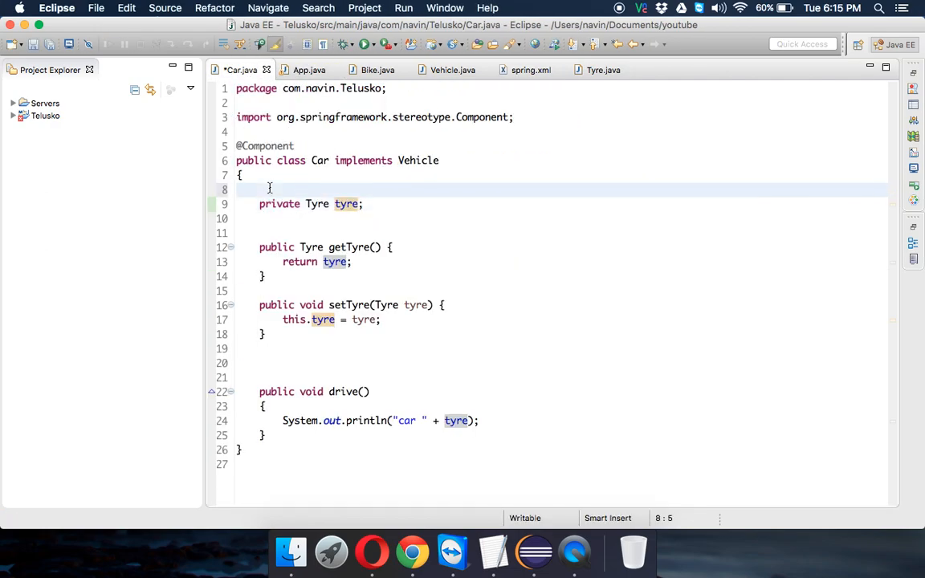
type("@Au")
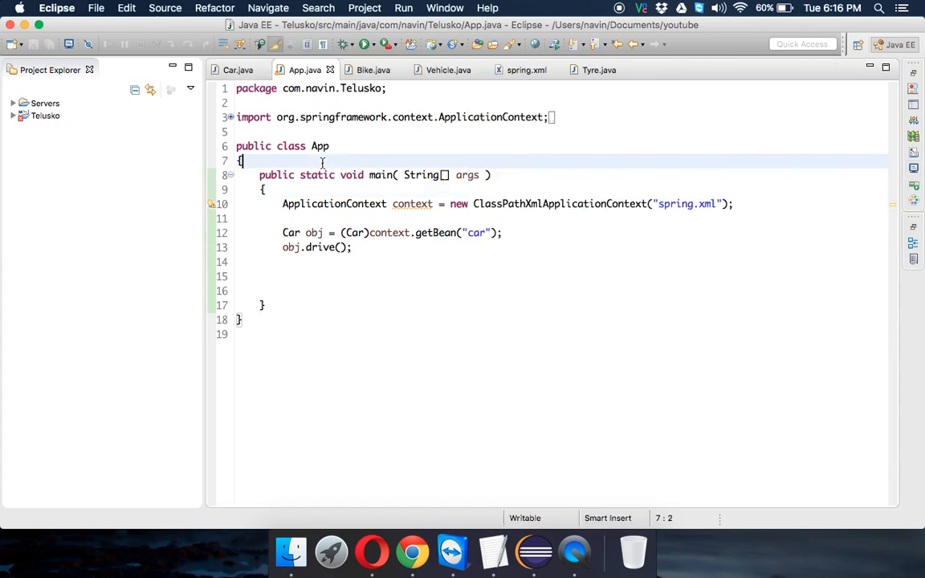
left_click(237, 70)
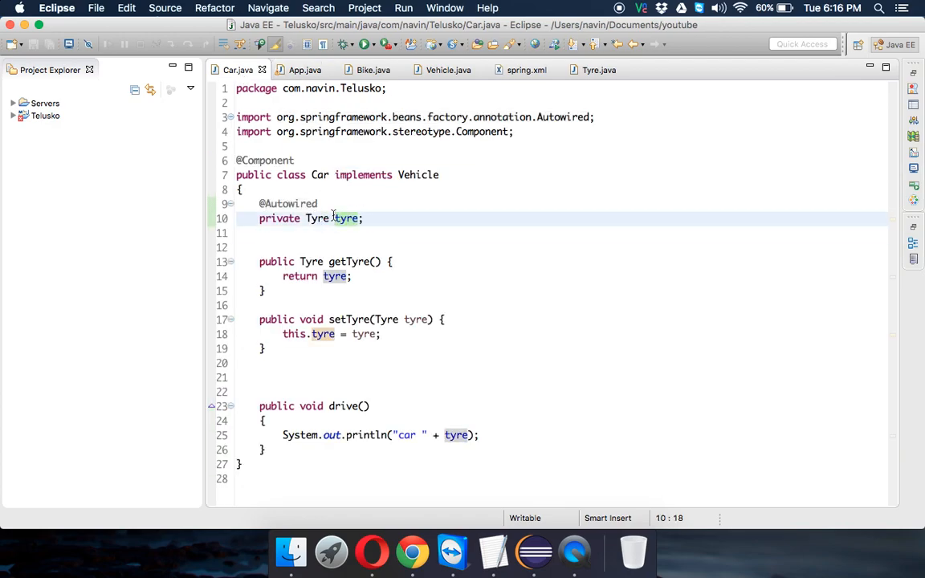
left_click(525, 69)
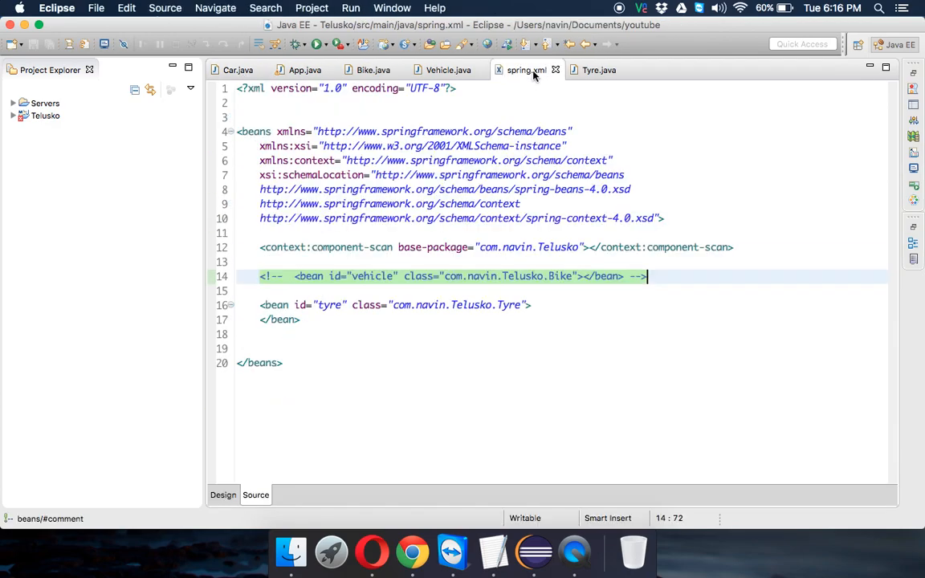
left_click(320, 304)
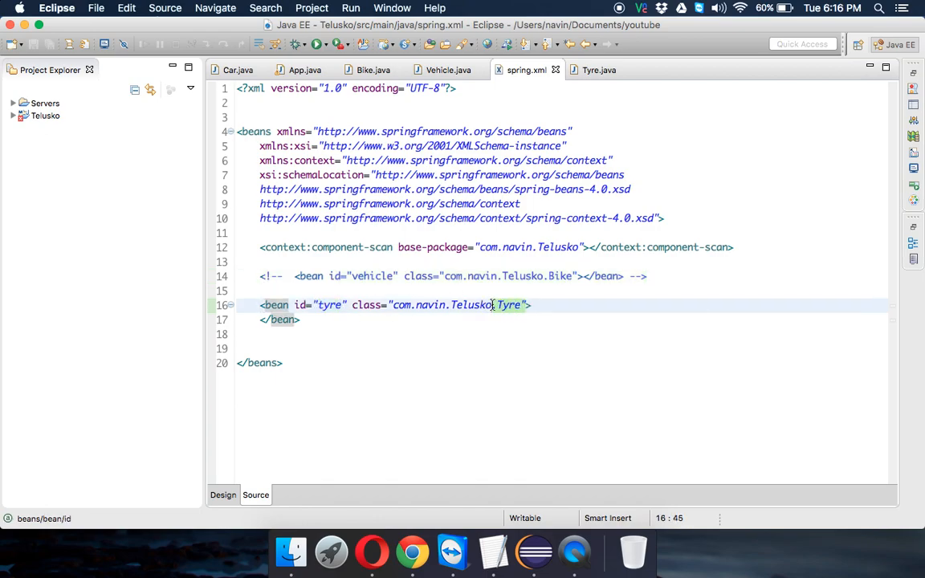
mouse_move(509, 305)
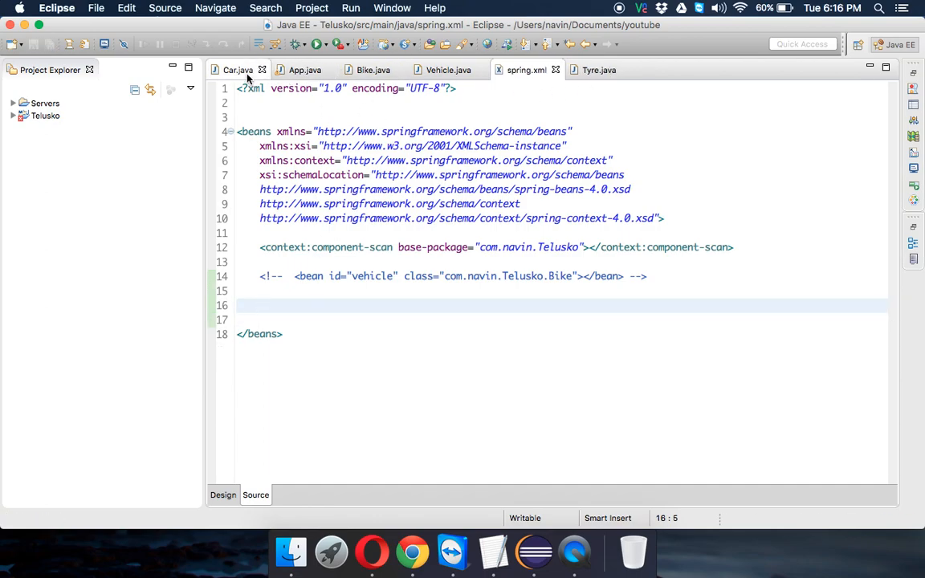
left_click(237, 70)
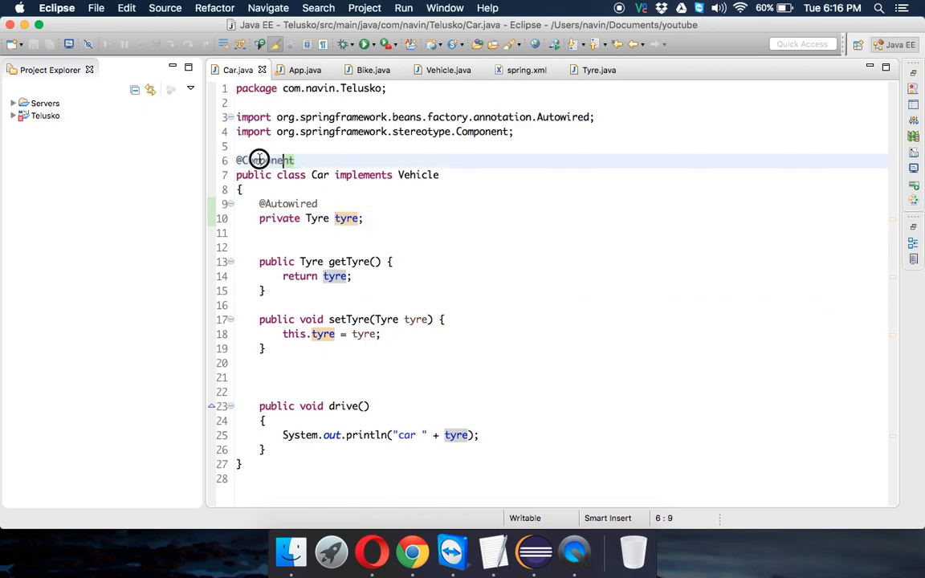
left_click(526, 70)
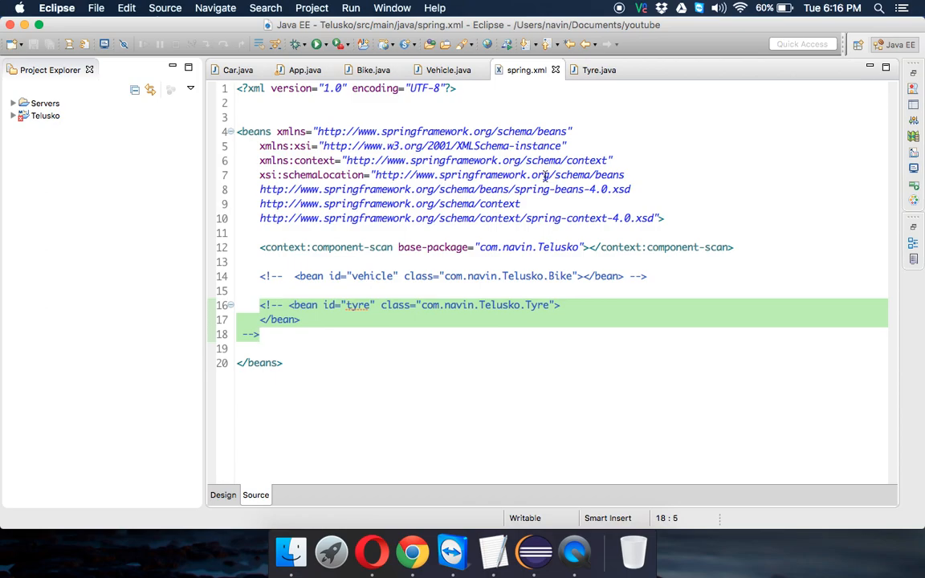
left_click(599, 70)
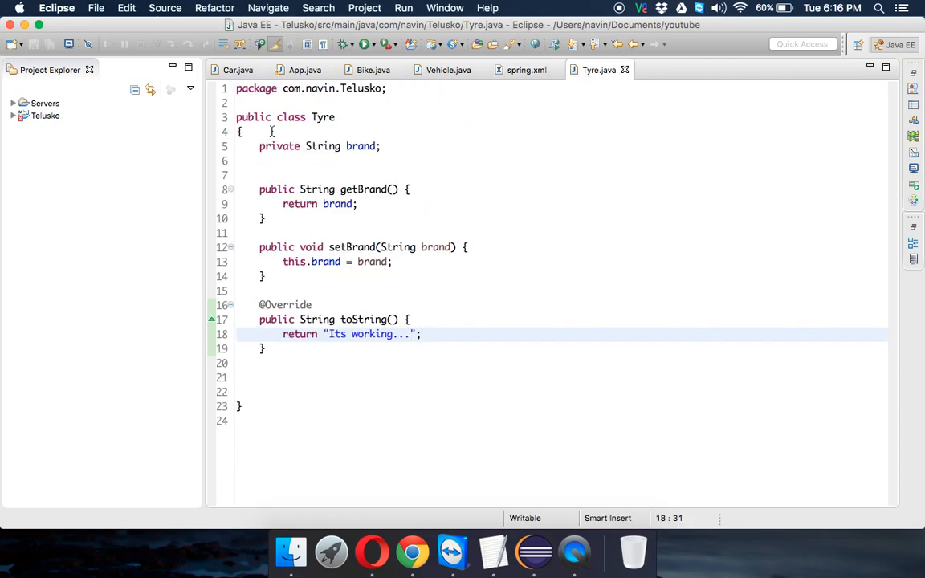
type("@")
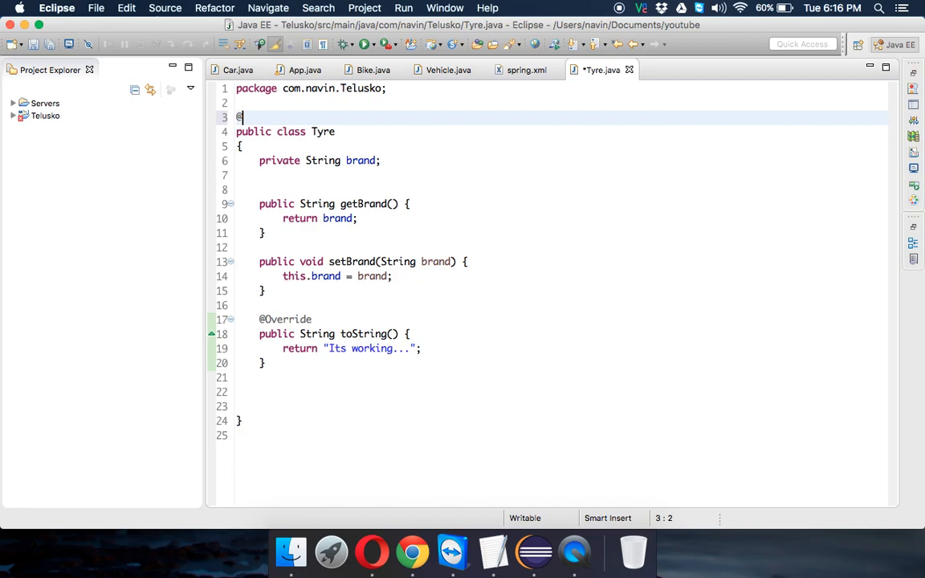
type("Com")
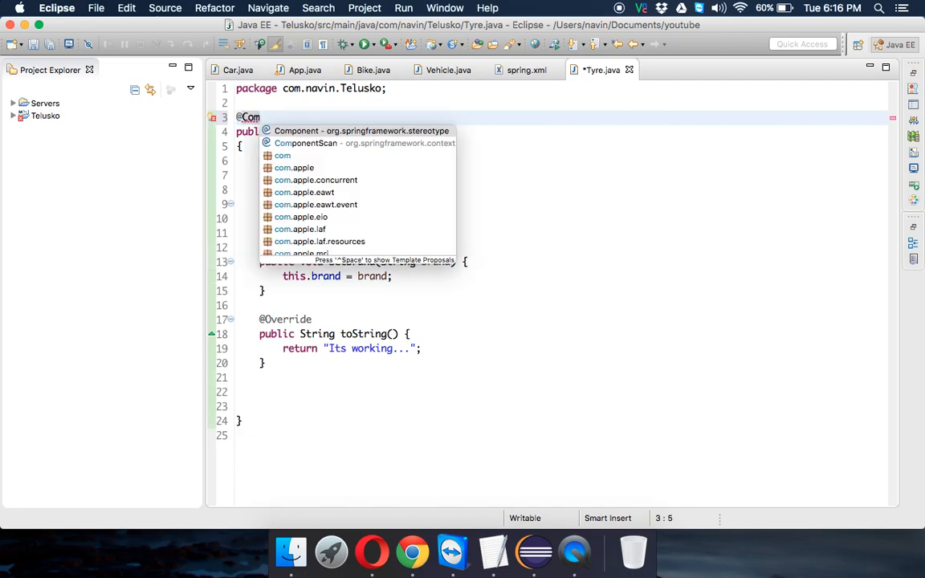
left_click(296, 130)
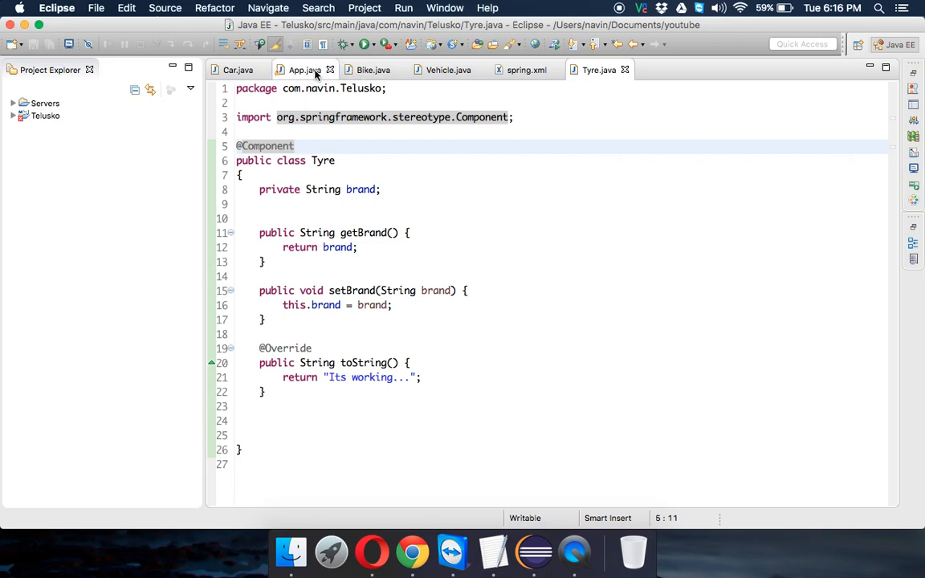
left_click(303, 69)
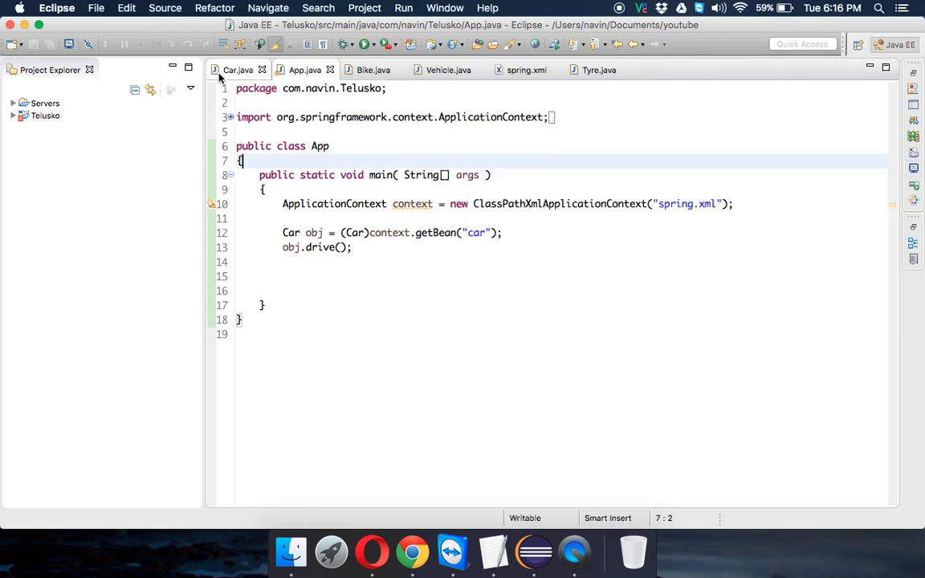
left_click(237, 70)
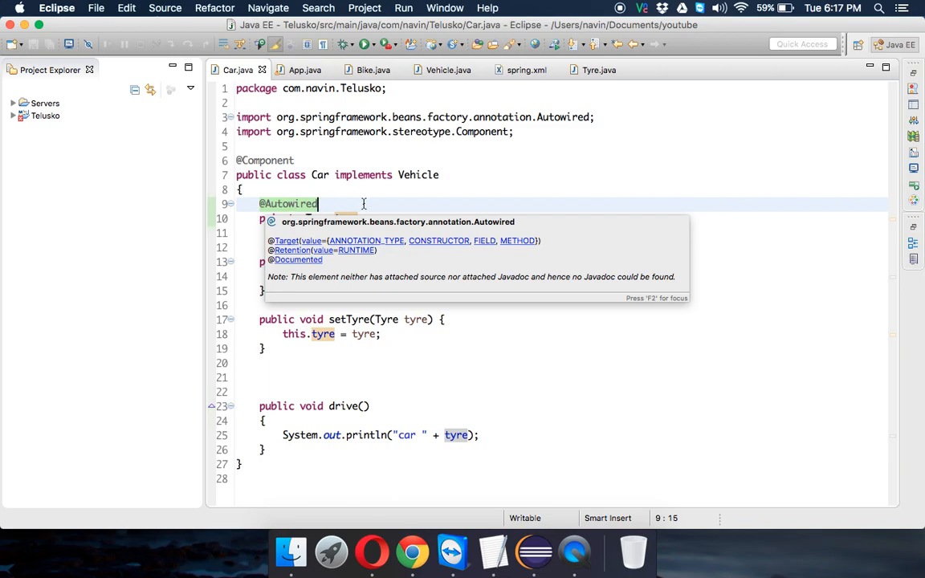
left_click(598, 70)
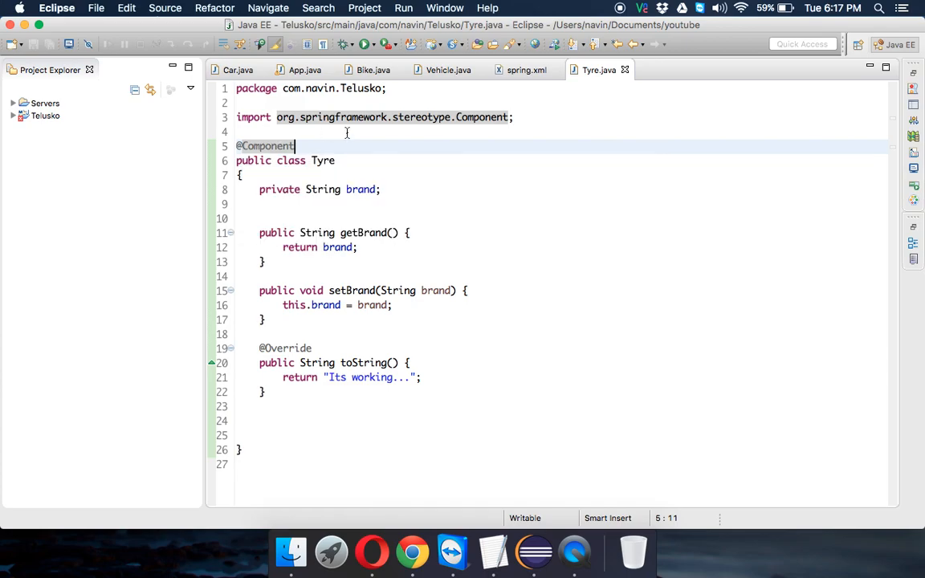
left_click(526, 70)
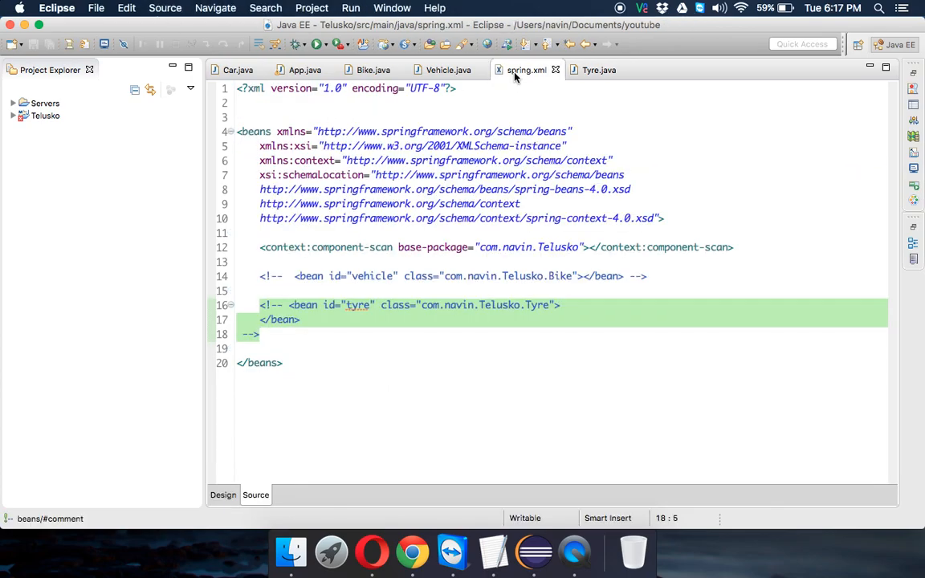
left_click(258, 334)
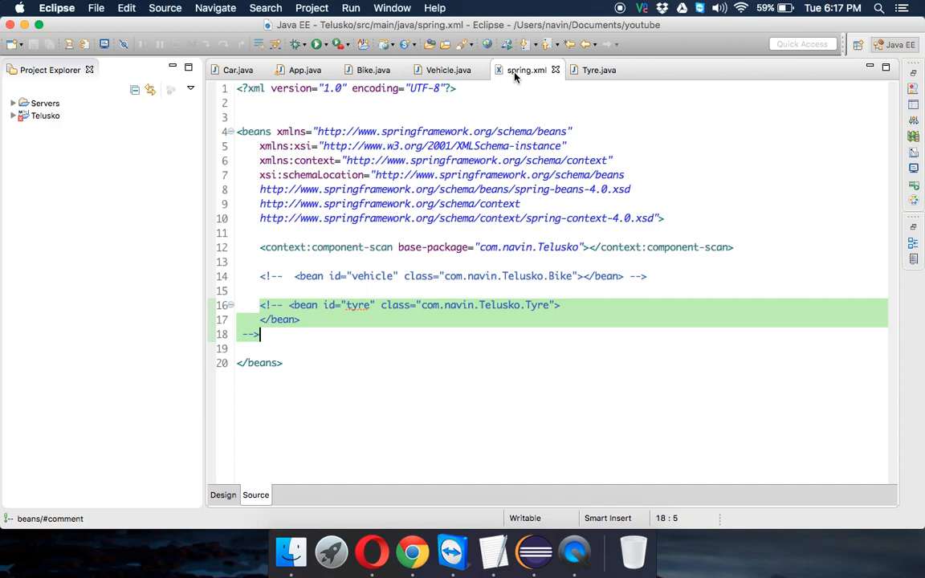
mouse_move(69, 91)
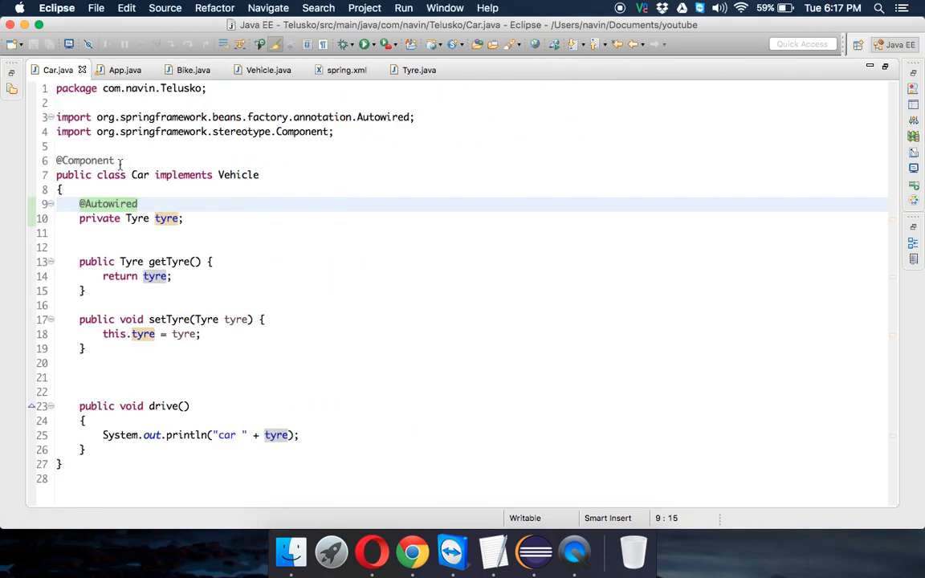
left_click(84, 161)
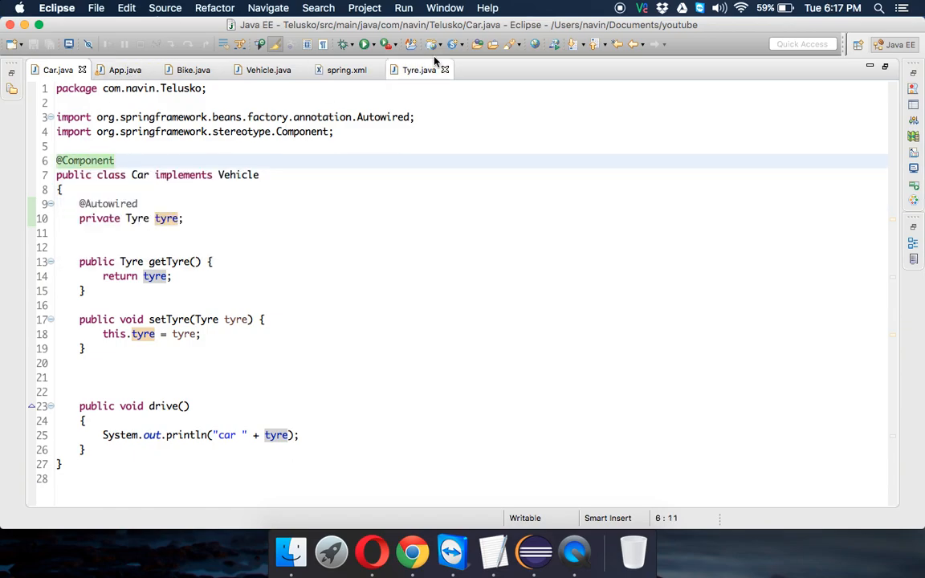
left_click(419, 70)
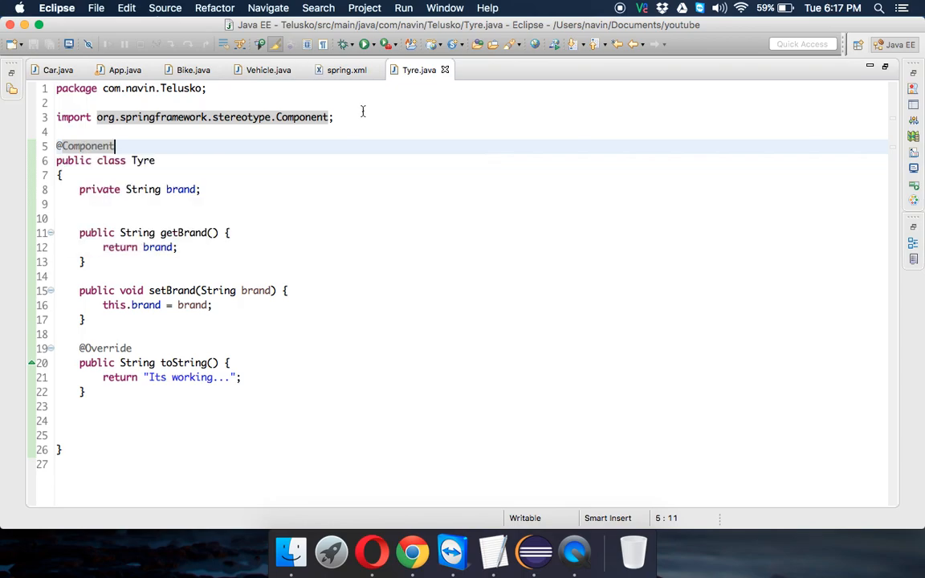
mouse_move(415, 111)
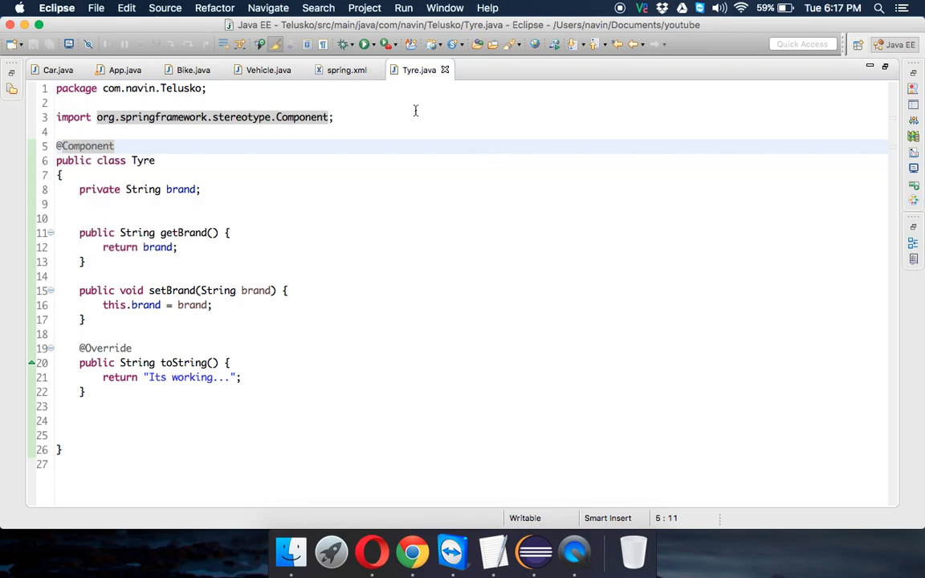